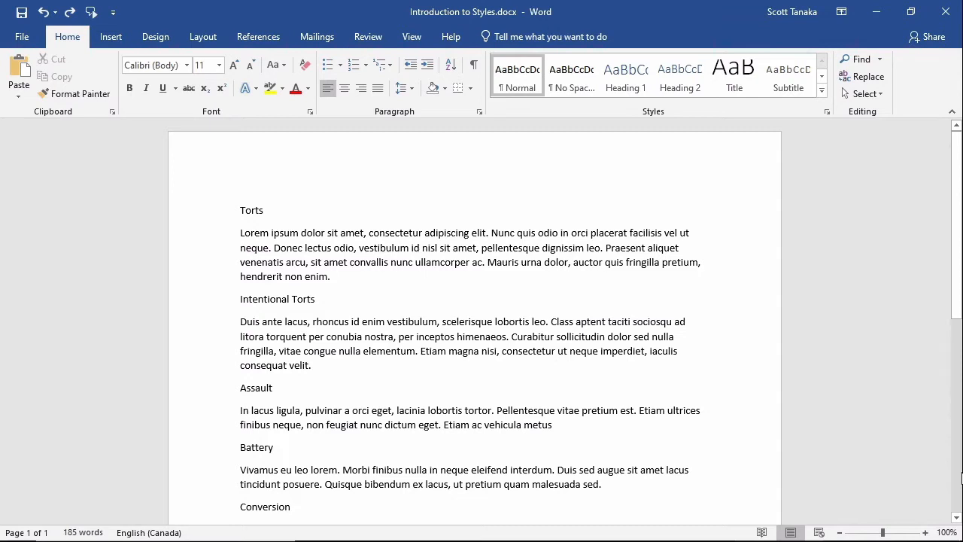
{"action": "mouse_move", "coordinate": [674, 389]}
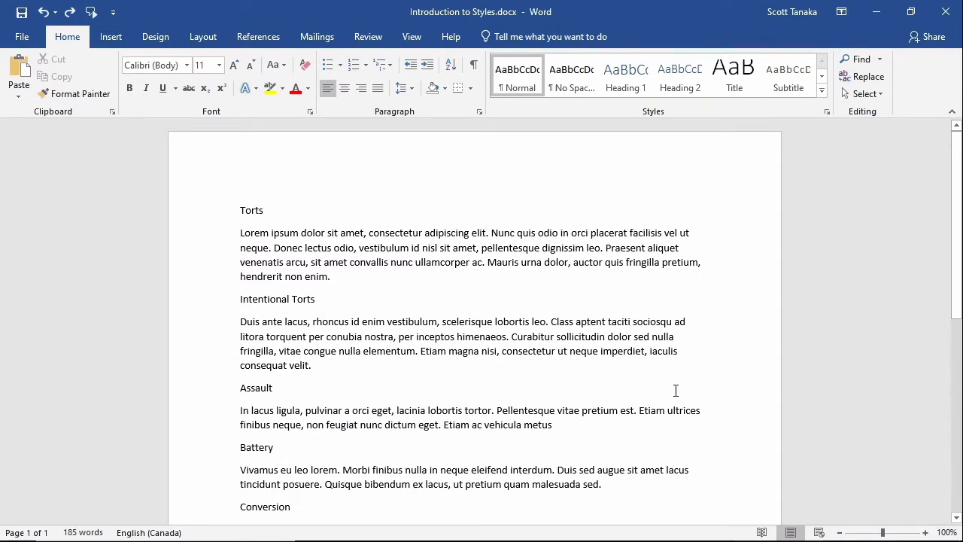
{"action": "mouse_move", "coordinate": [252, 226]}
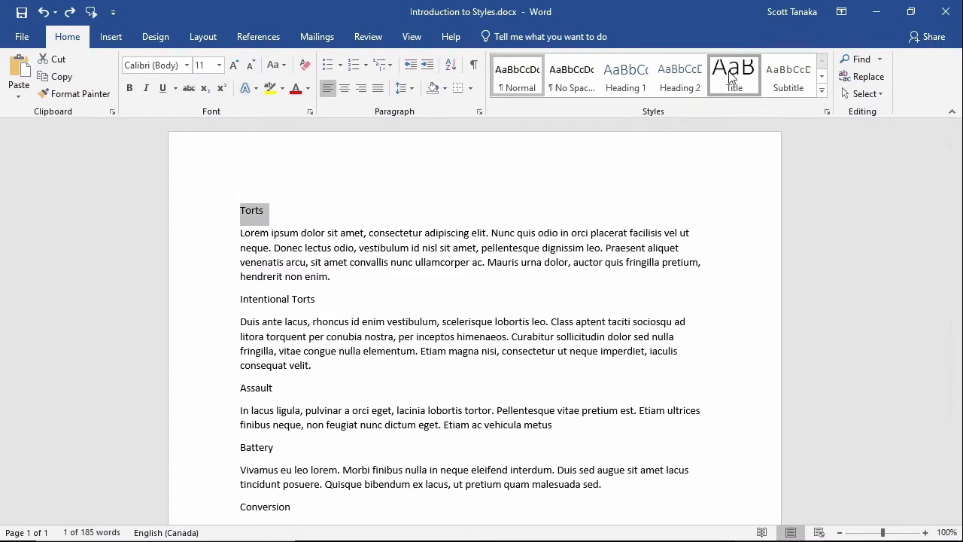
Style Torts as Title, Intentional Torts as Heading 1, and Assault, Battery, Conversion as Heading 2.
{"action": "left_click", "coordinate": [735, 75]}
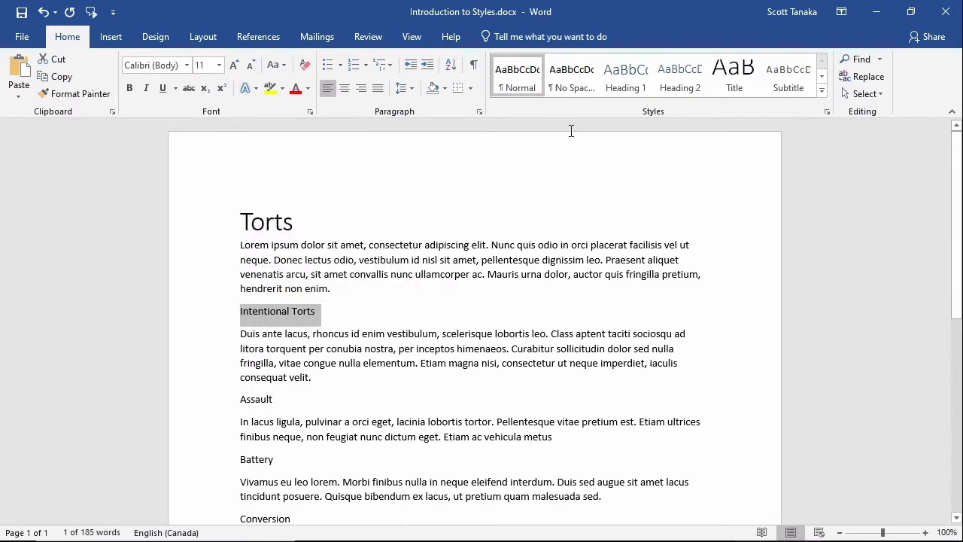
{"action": "left_click", "coordinate": [626, 75]}
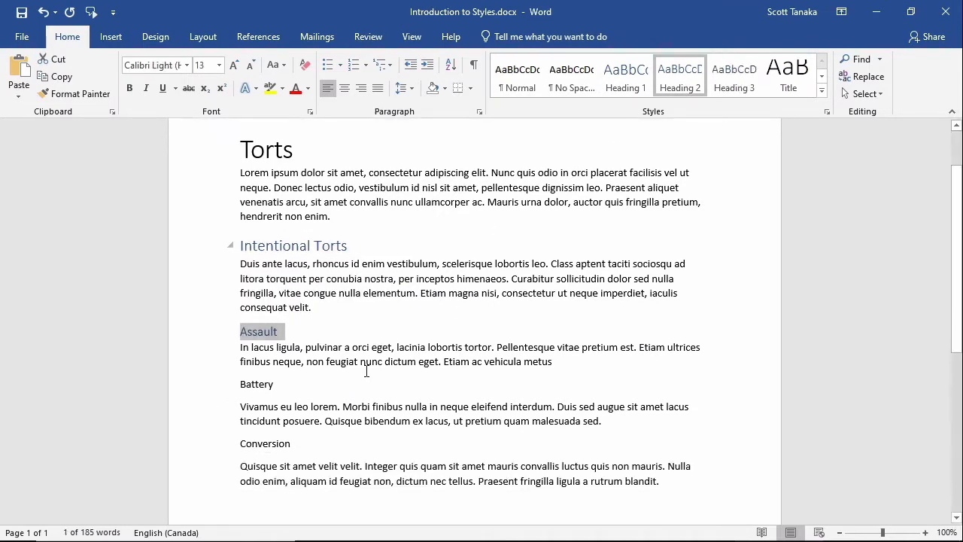
{"action": "left_click", "coordinate": [679, 76]}
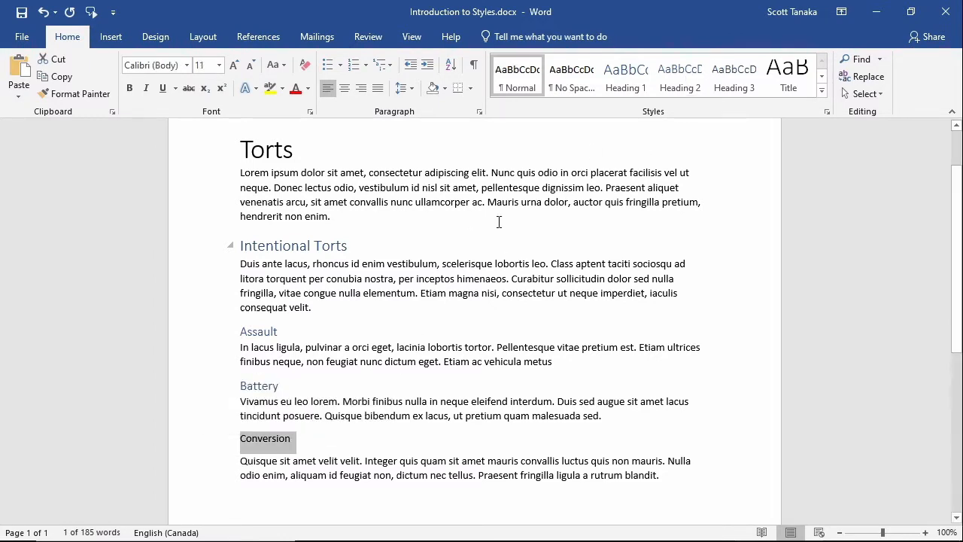
{"action": "left_click", "coordinate": [680, 75]}
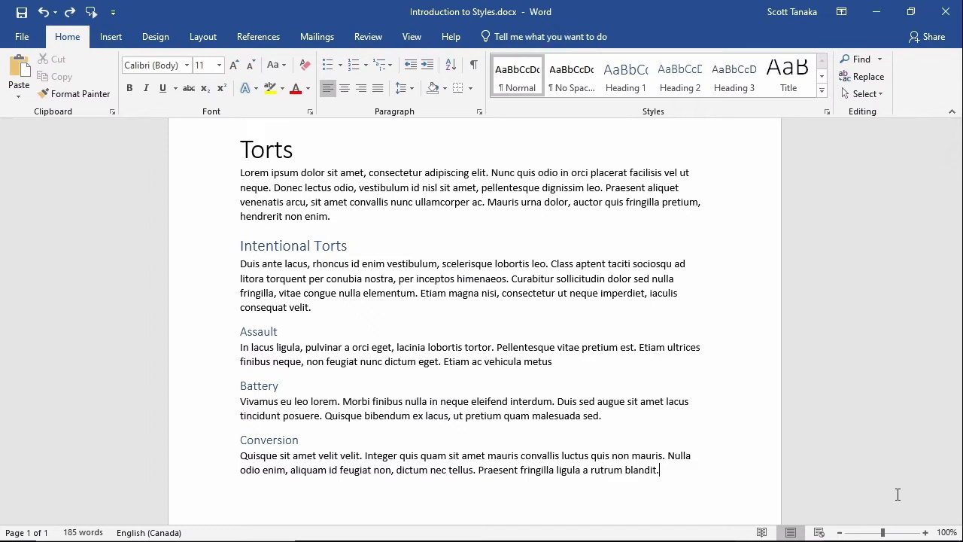
Add a 'False Imprisonment' Heading 2 after Conversion and start its body paragraph.
{"action": "key", "text": "enter"}
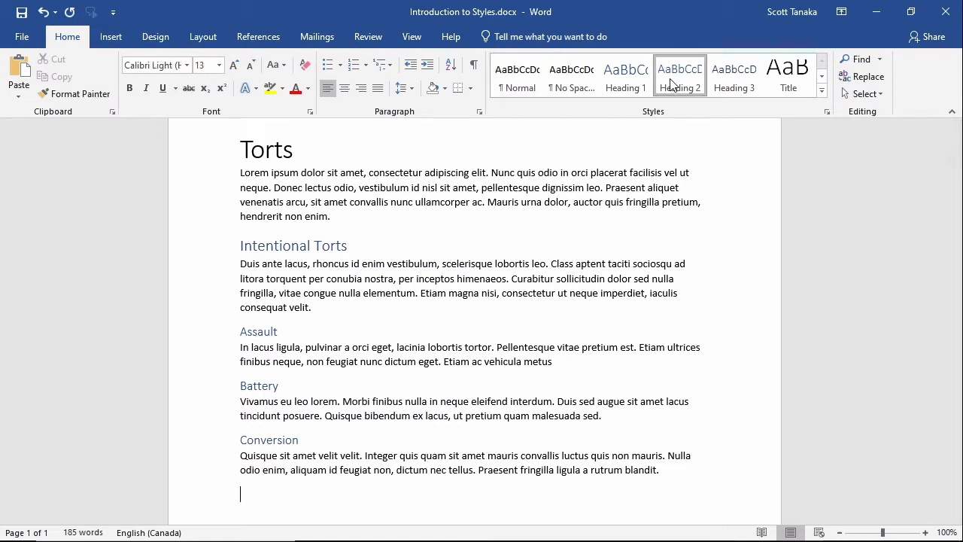
{"action": "type", "text": "False"}
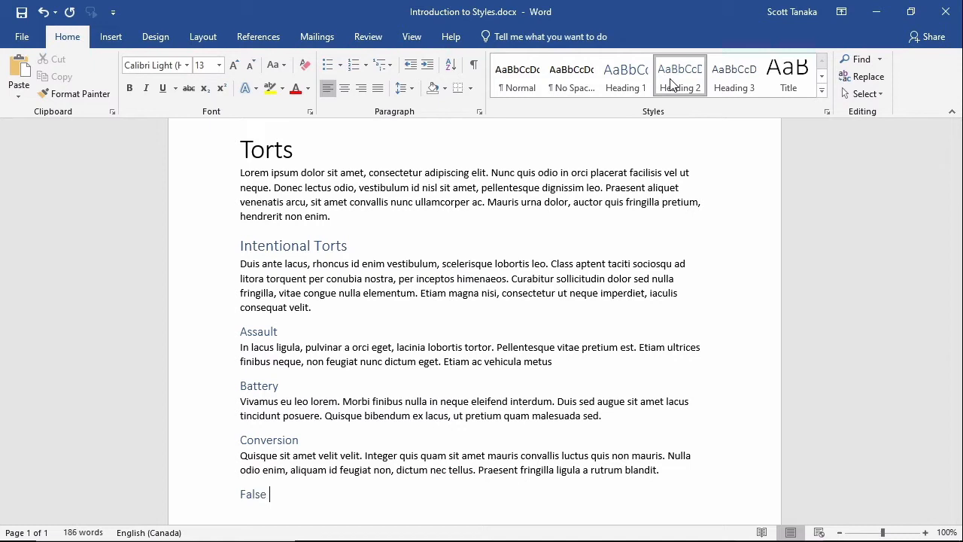
{"action": "type", "text": "Imprisonmen"}
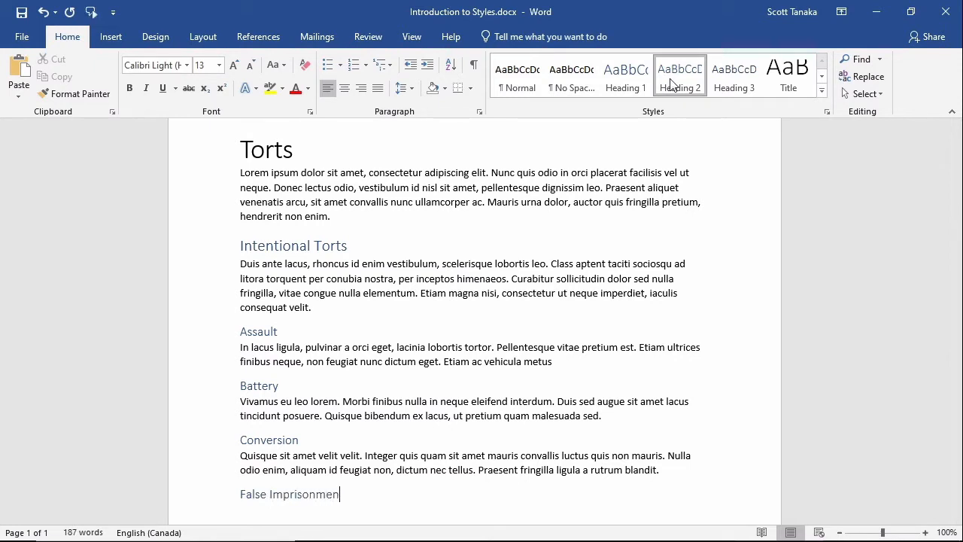
{"action": "type", "text": "t"}
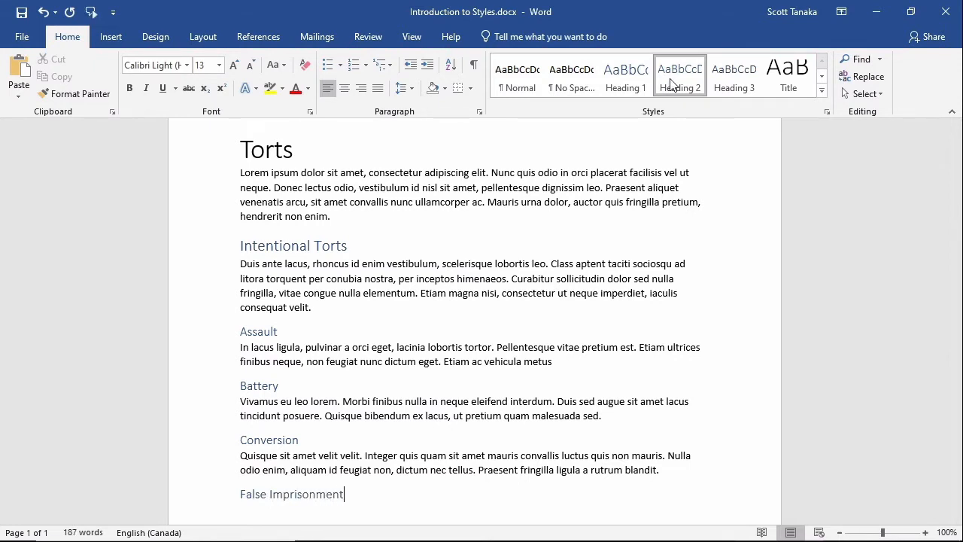
{"action": "key", "text": "enter"}
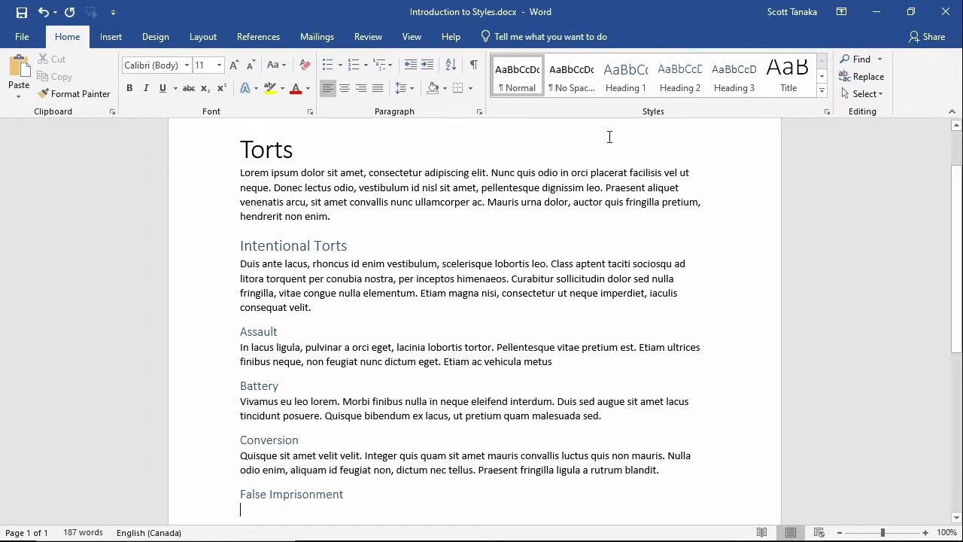
{"action": "mouse_move", "coordinate": [514, 125]}
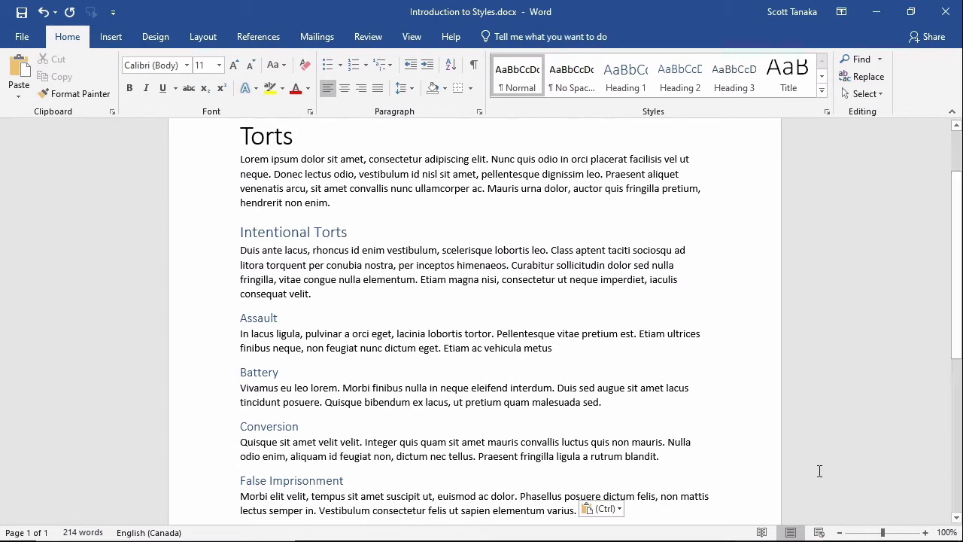
Preview several Design style sets and apply Black & White (Numbered) to the document.
{"action": "left_click", "coordinate": [155, 36]}
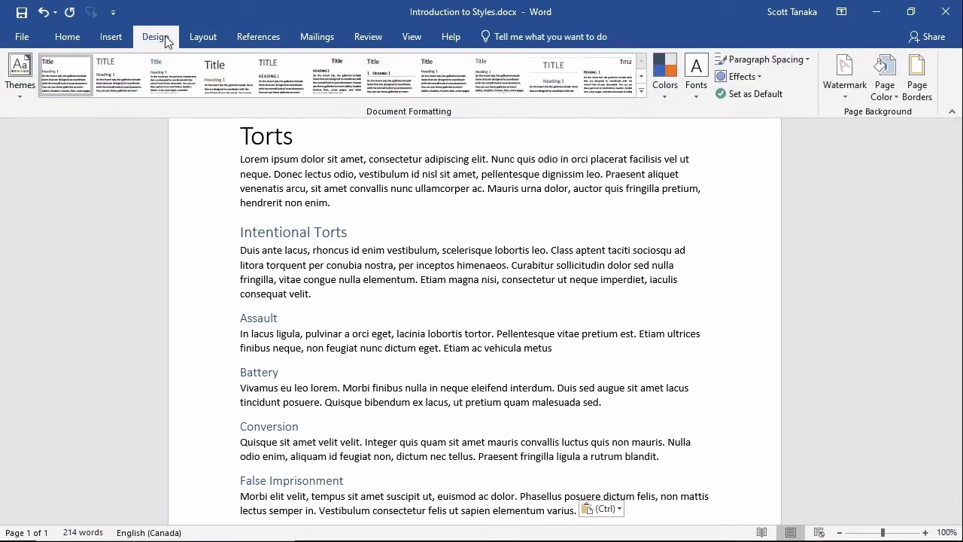
{"action": "left_click", "coordinate": [119, 75]}
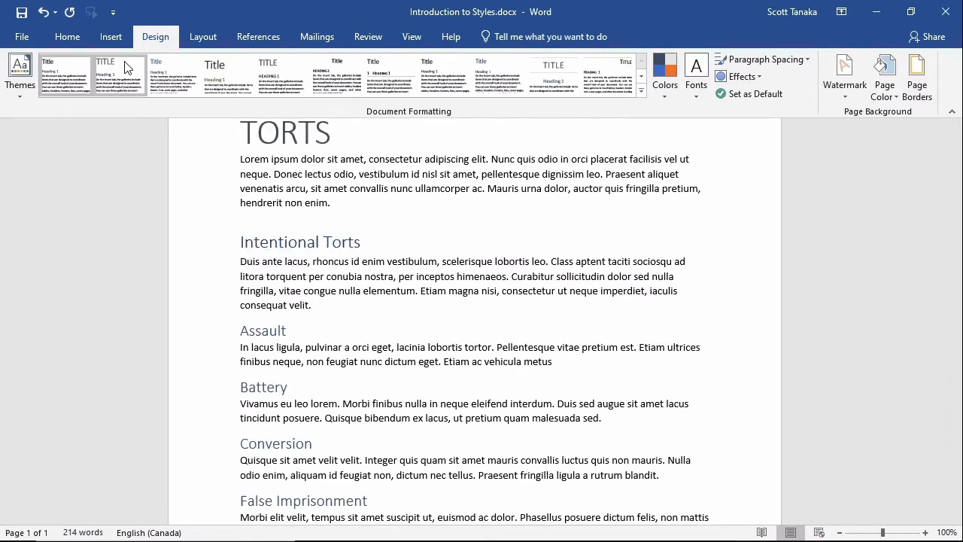
{"action": "left_click", "coordinate": [63, 76]}
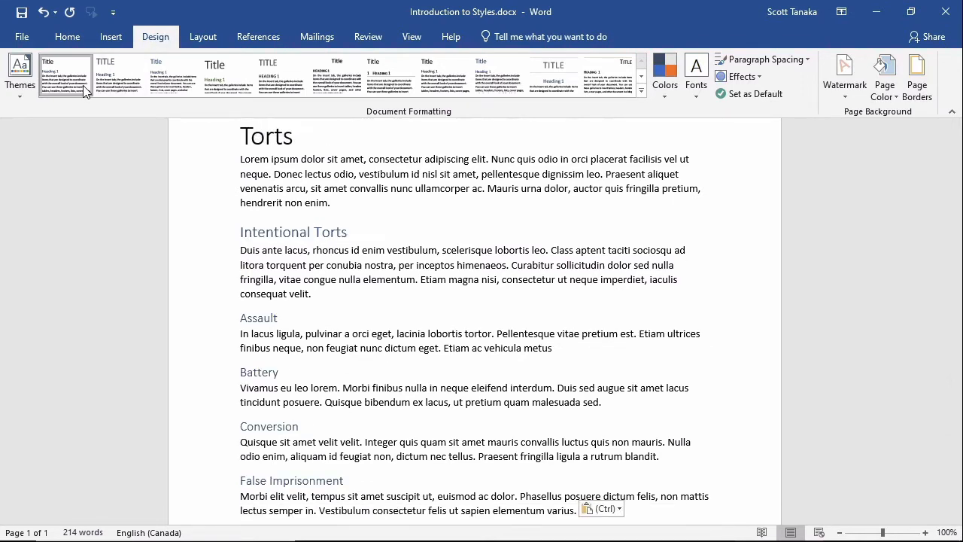
{"action": "mouse_move", "coordinate": [63, 75]}
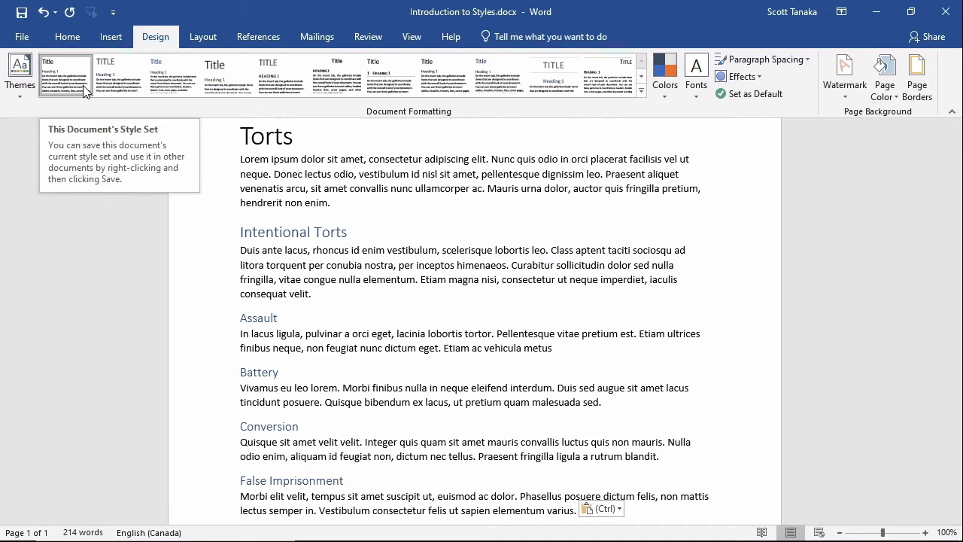
{"action": "left_click", "coordinate": [119, 76]}
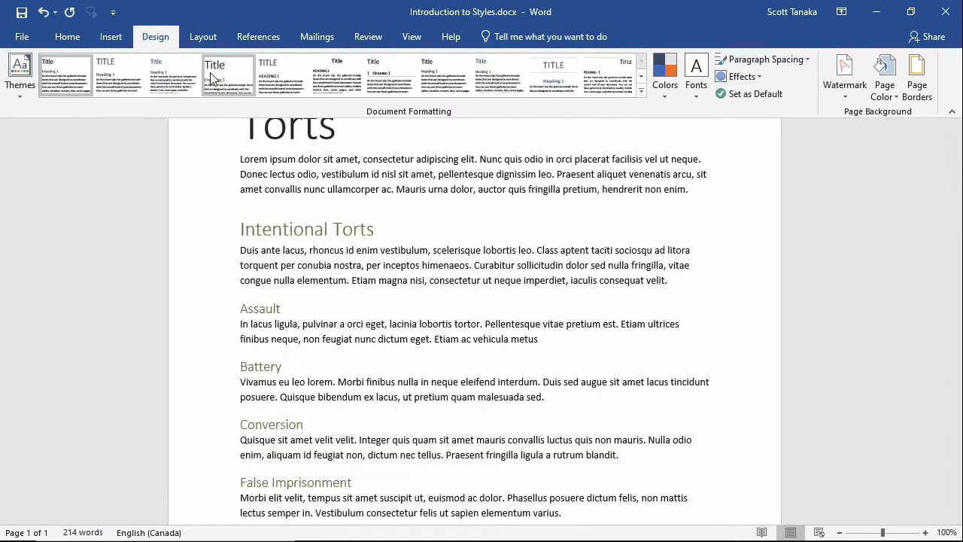
{"action": "left_click", "coordinate": [283, 76]}
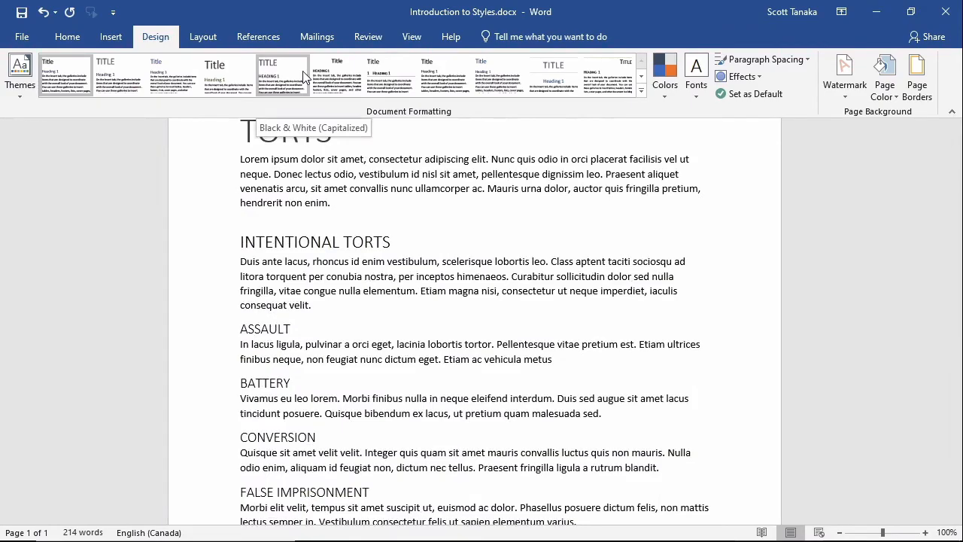
{"action": "left_click", "coordinate": [389, 75]}
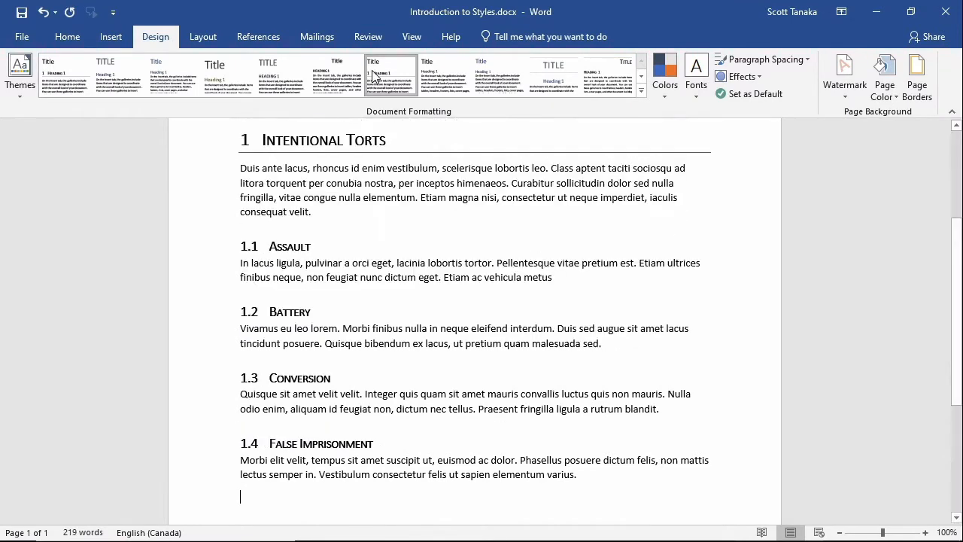
{"action": "mouse_move", "coordinate": [390, 75]}
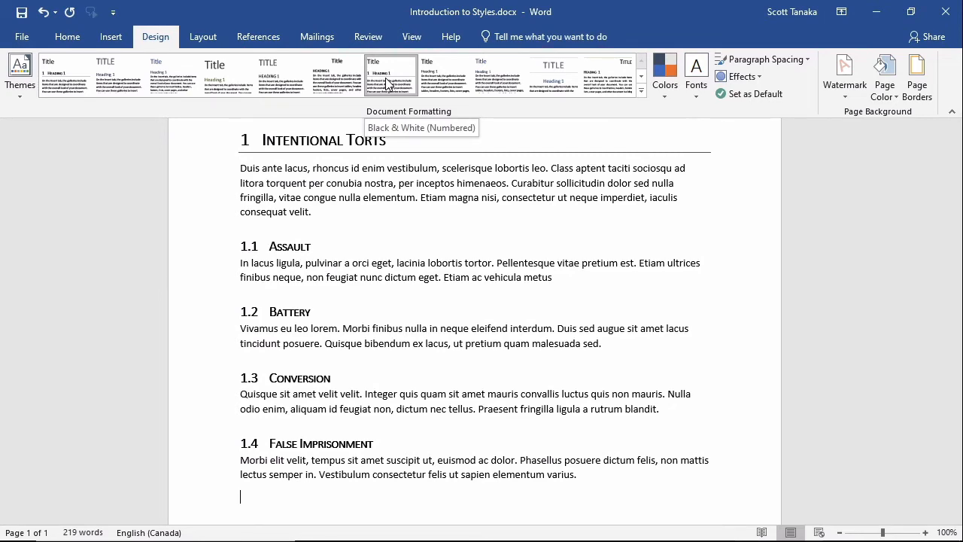
Apply a new theme and the Black & White (Capitalized) style set, then return to Home.
{"action": "left_click", "coordinate": [20, 75]}
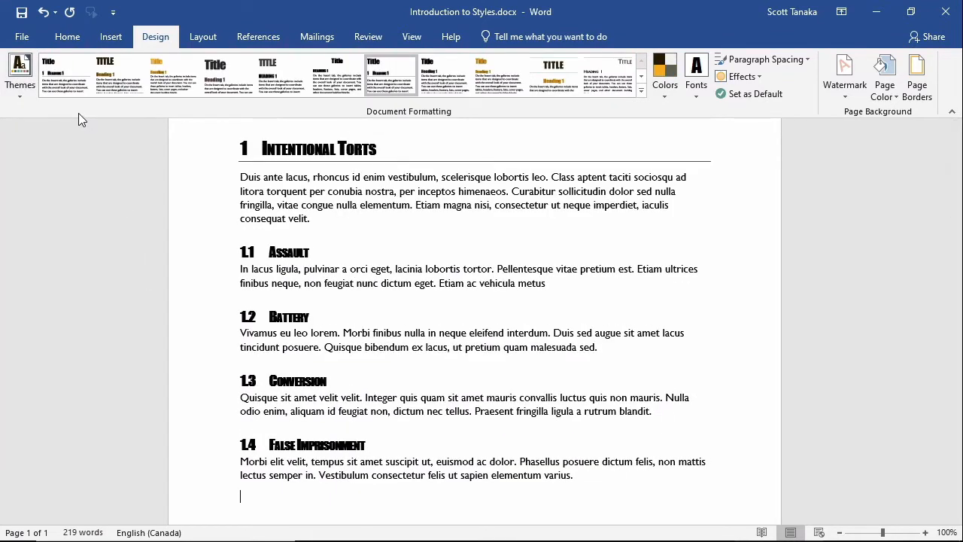
{"action": "mouse_move", "coordinate": [67, 75]}
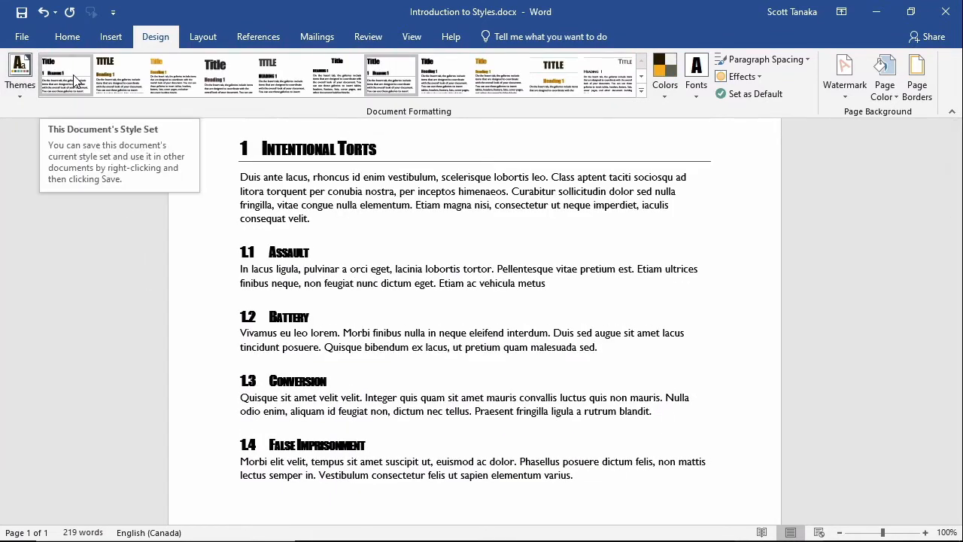
{"action": "left_click", "coordinate": [173, 75]}
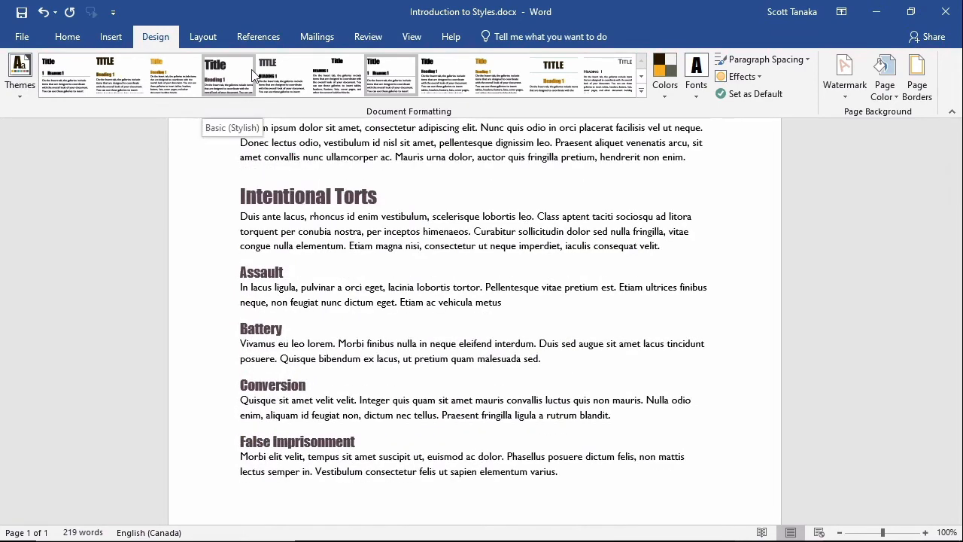
{"action": "left_click", "coordinate": [282, 76]}
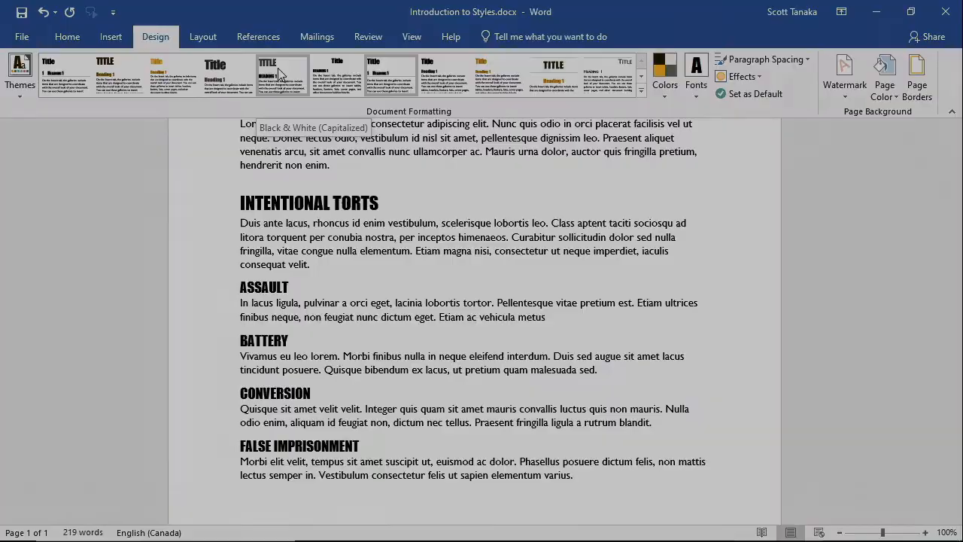
{"action": "left_click", "coordinate": [66, 36]}
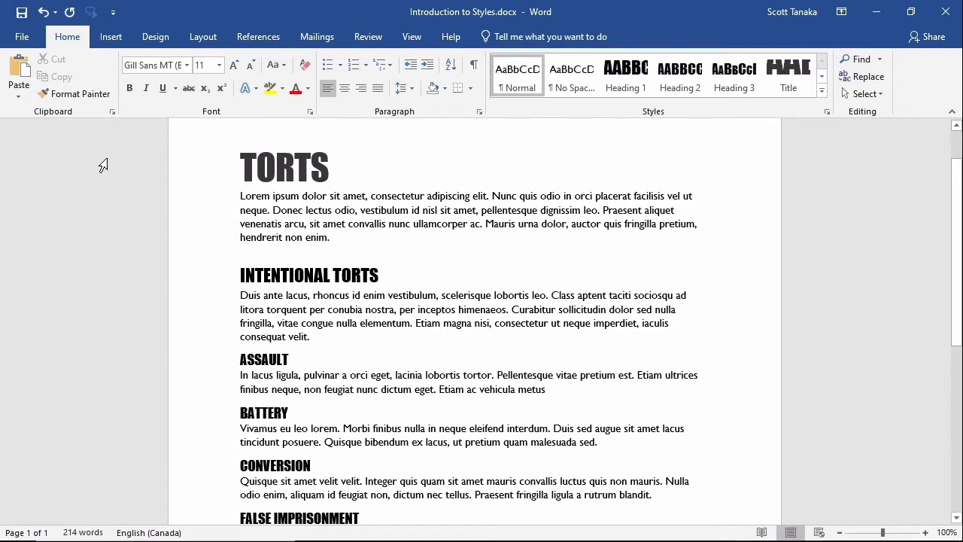
{"action": "mouse_move", "coordinate": [858, 238]}
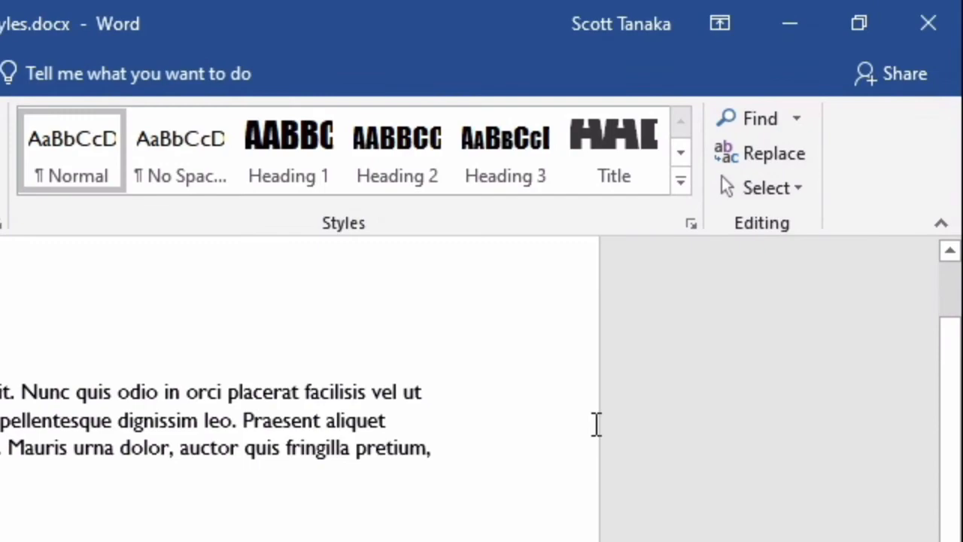
Modify the Heading 2 style to an 8 pt font size.
{"action": "right_click", "coordinate": [397, 151]}
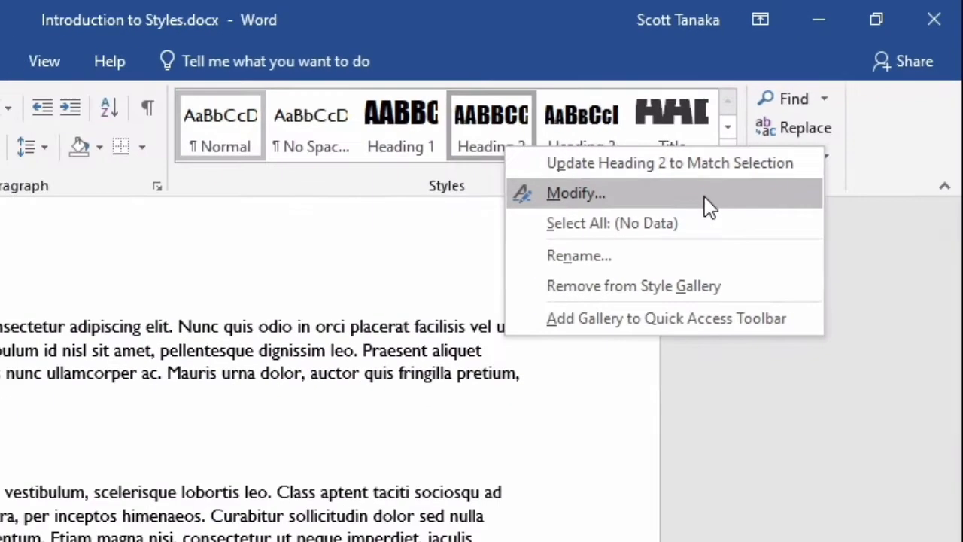
{"action": "left_click", "coordinate": [575, 192]}
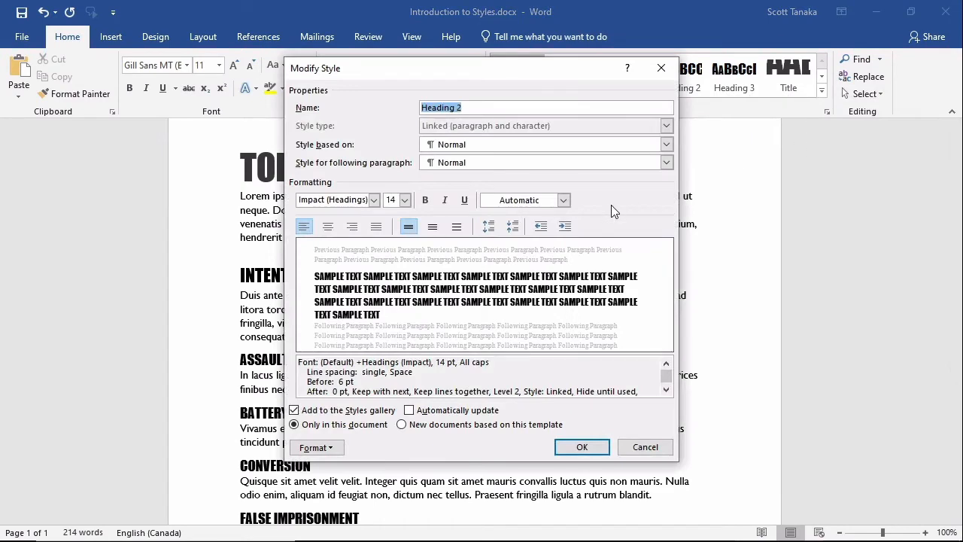
{"action": "left_click", "coordinate": [406, 199]}
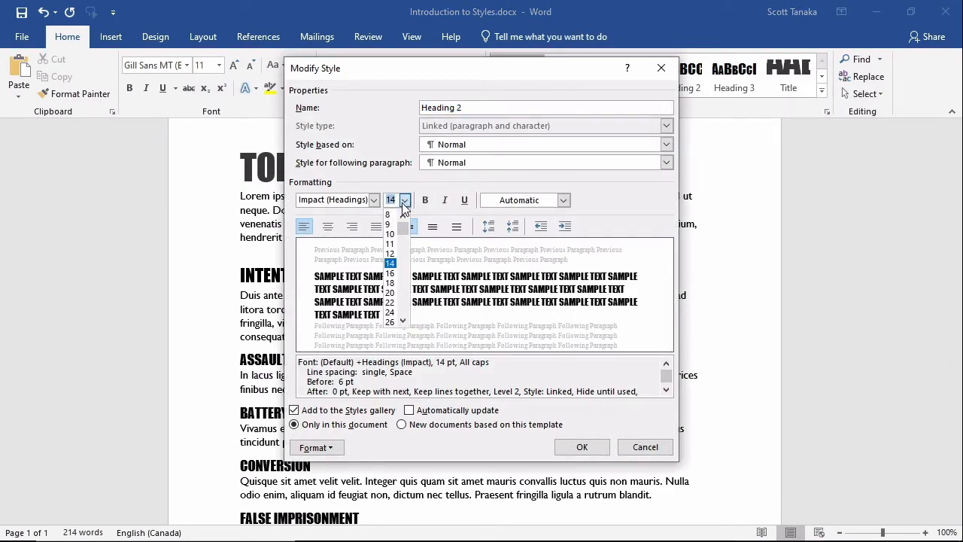
{"action": "left_click", "coordinate": [390, 214]}
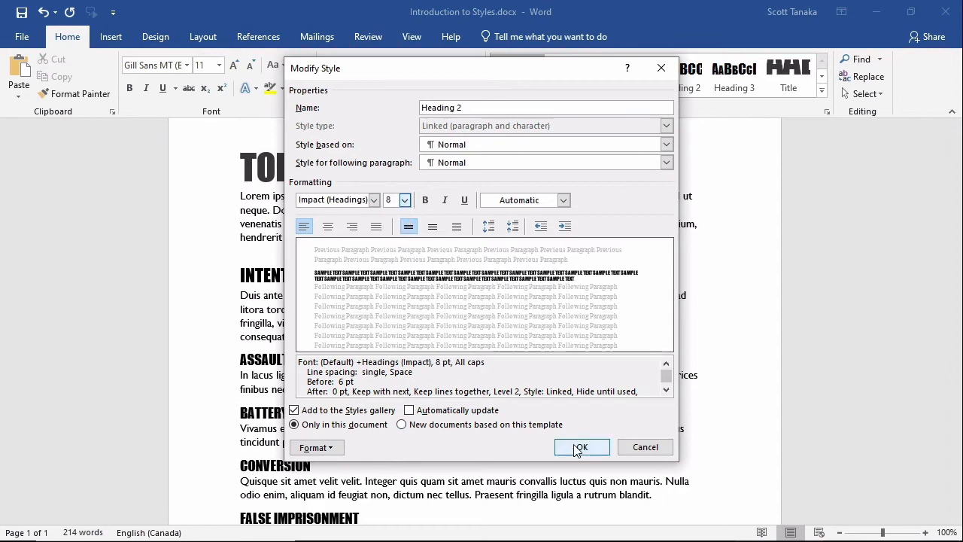
{"action": "left_click", "coordinate": [581, 445]}
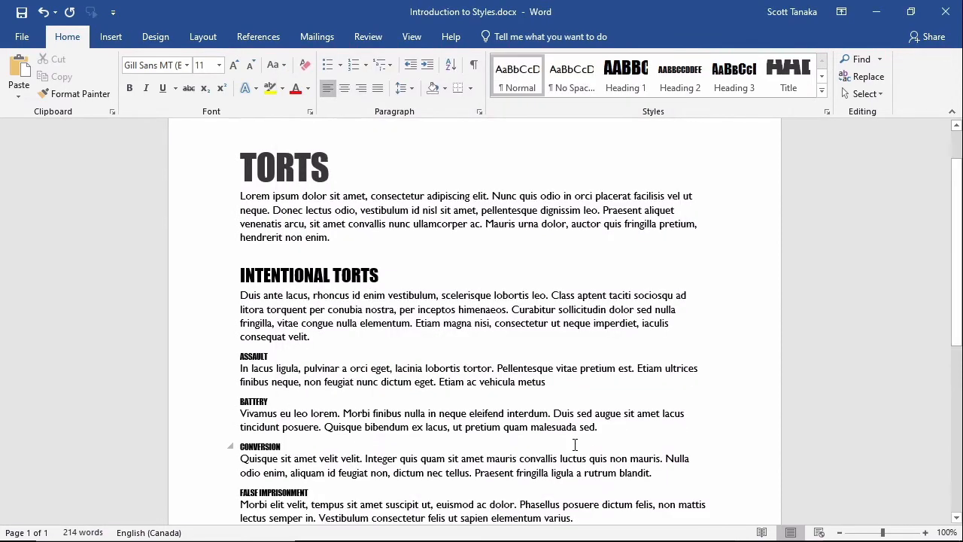
{"action": "mouse_move", "coordinate": [747, 397]}
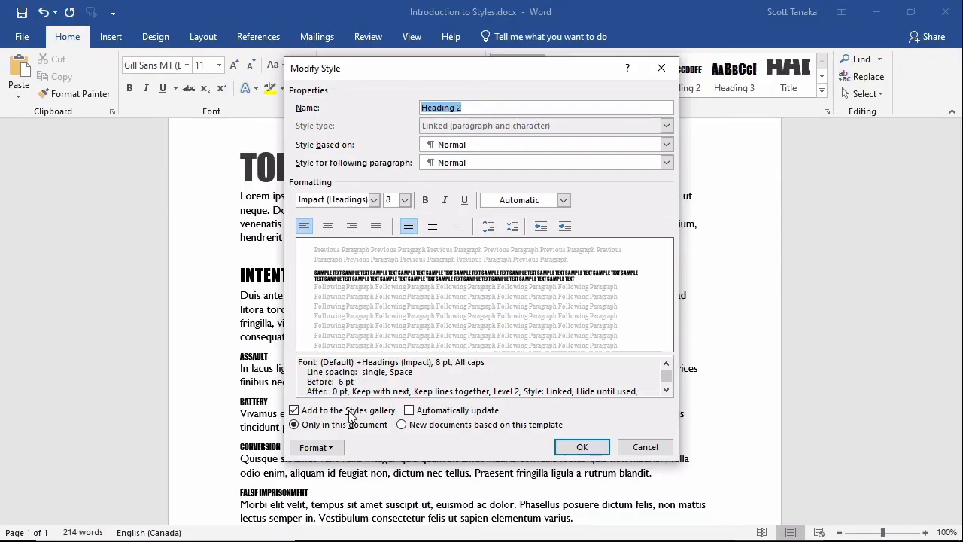
Give the Heading 2 style 1. 2. 3. numbering so the four subheadings are numbered 1 to 4.
{"action": "left_click", "coordinate": [315, 447]}
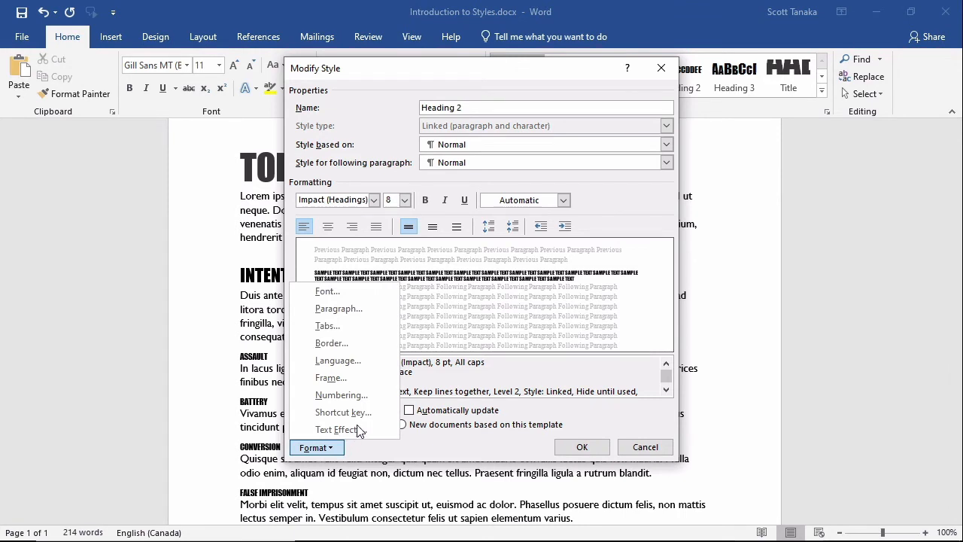
{"action": "left_click", "coordinate": [340, 394]}
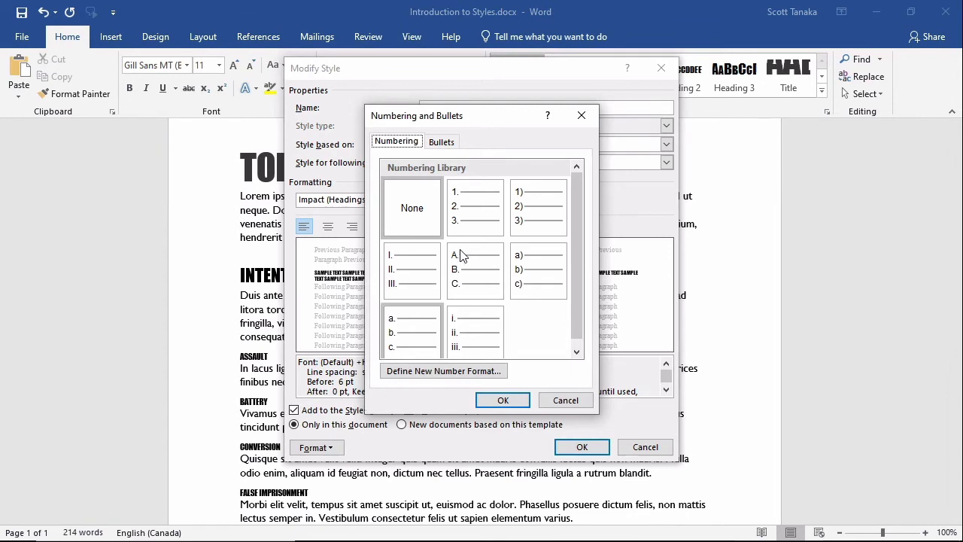
{"action": "left_click", "coordinate": [503, 401]}
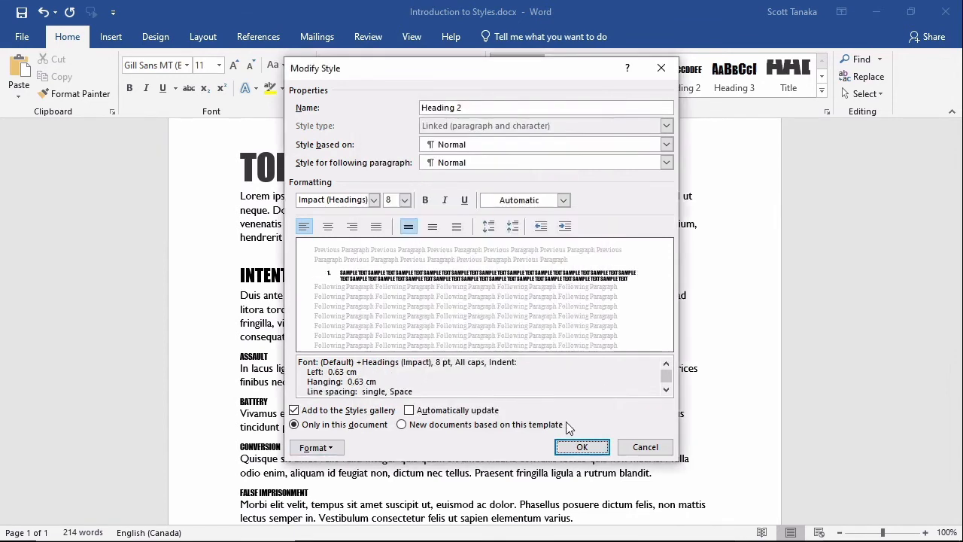
{"action": "left_click", "coordinate": [581, 446]}
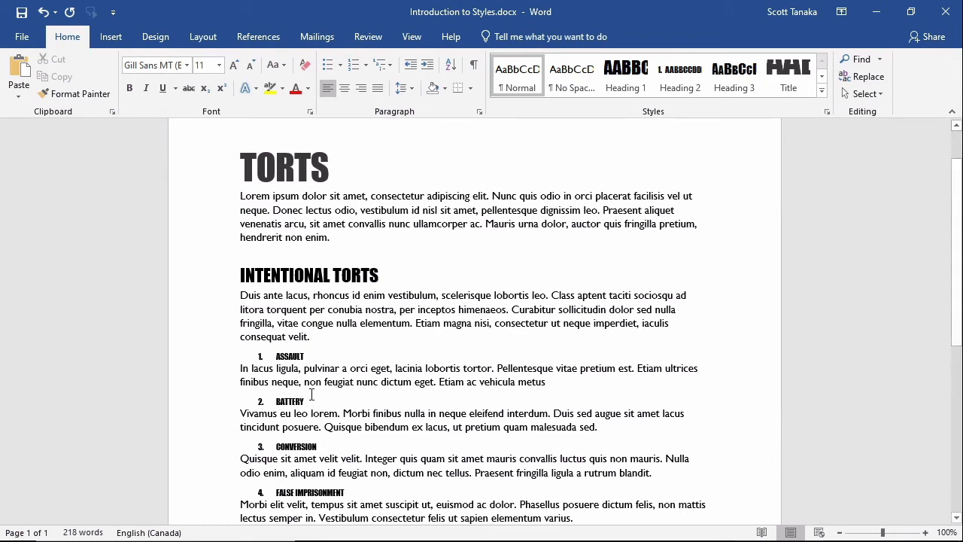
{"action": "double_click", "coordinate": [289, 401]}
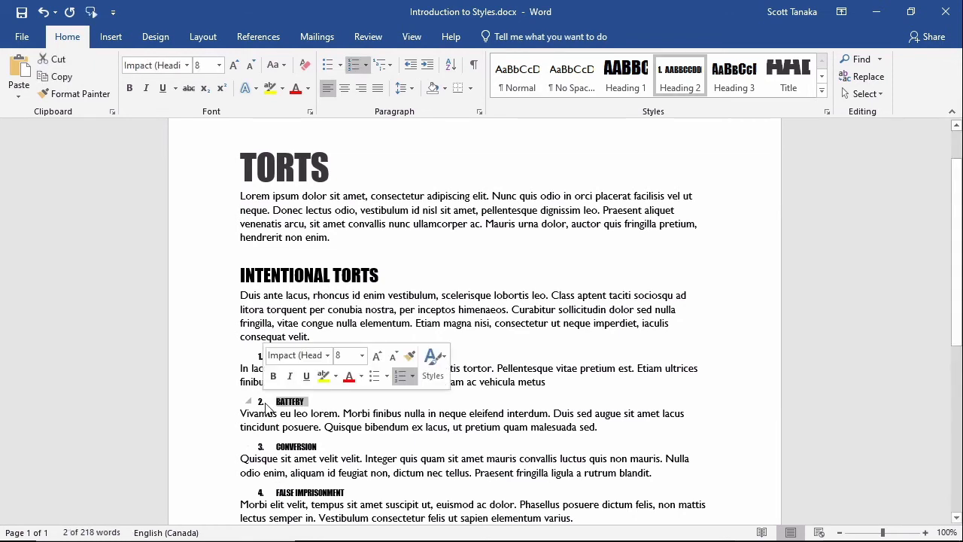